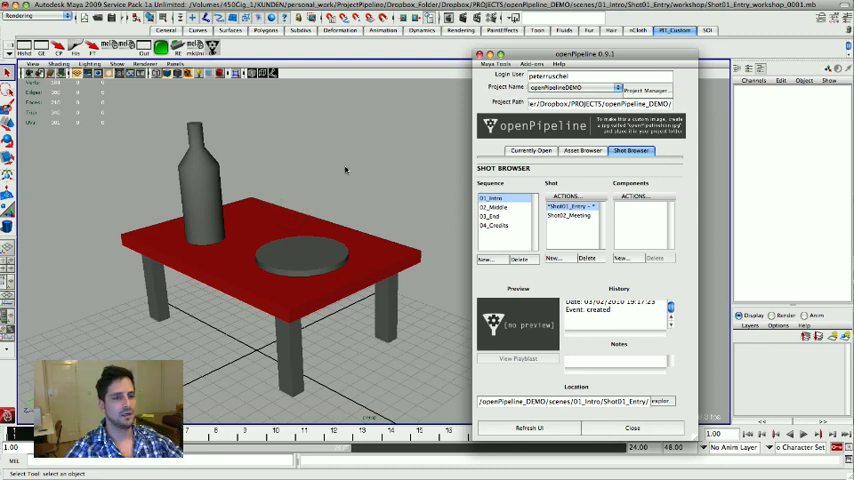
Browse the openPipeline assets through Currently Open and Asset Browser, viewing Props then Characters.
click(531, 151)
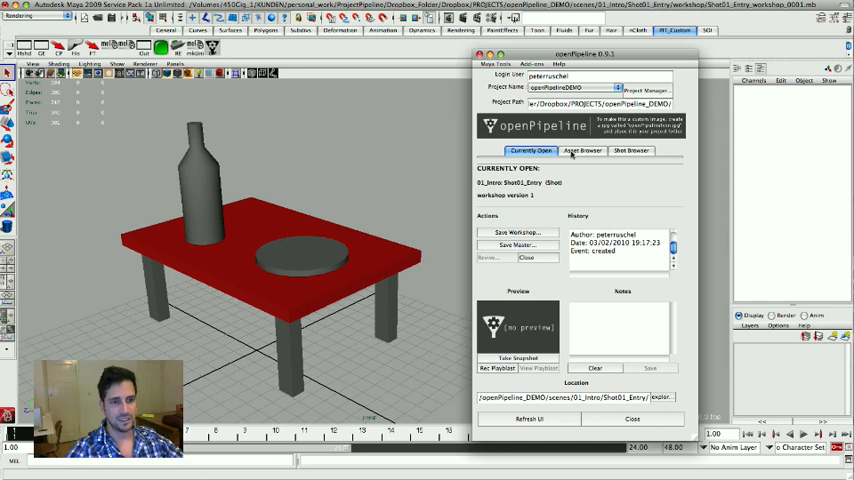
click(583, 150)
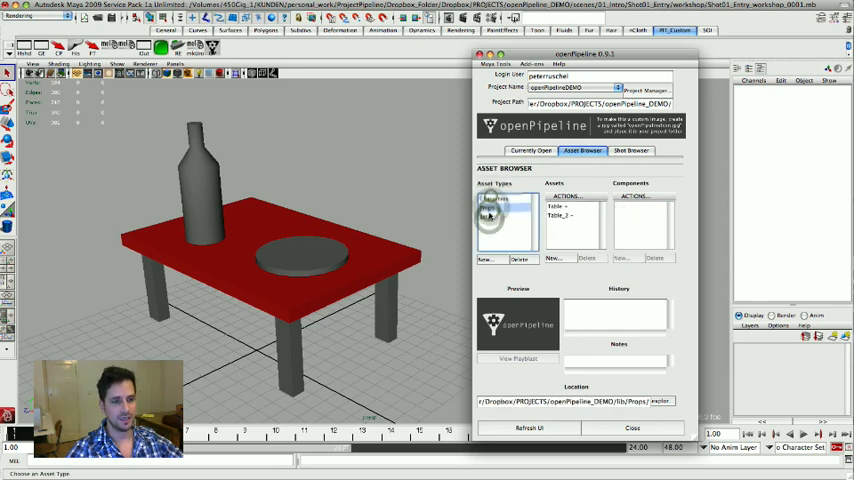
click(492, 198)
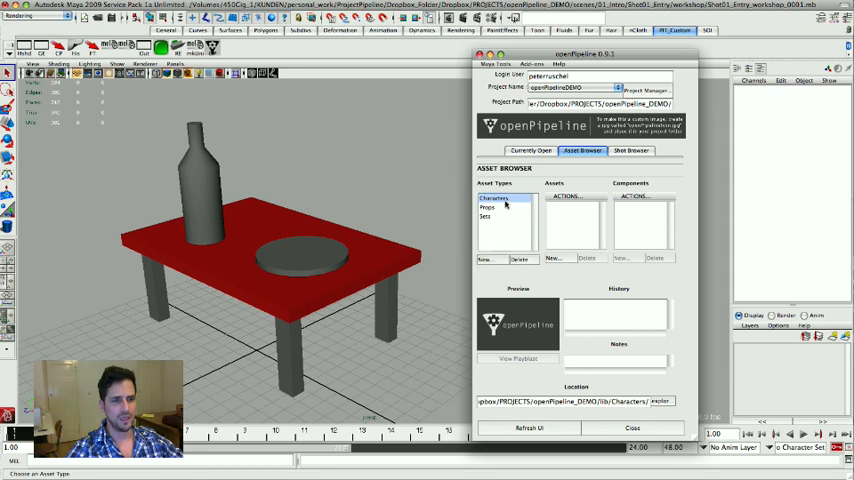
click(555, 258)
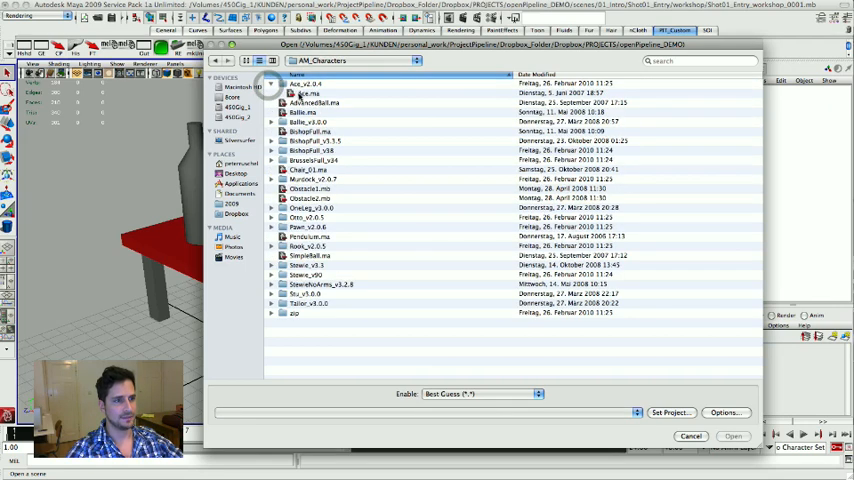
Load Ace.ma from Ace_v2.0.4 and reopen the openPipeline window over the rig.
click(732, 435)
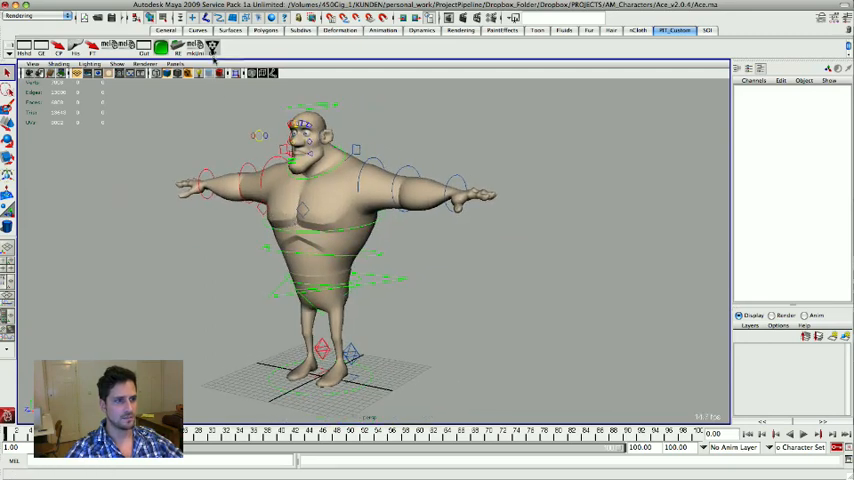
click(210, 45)
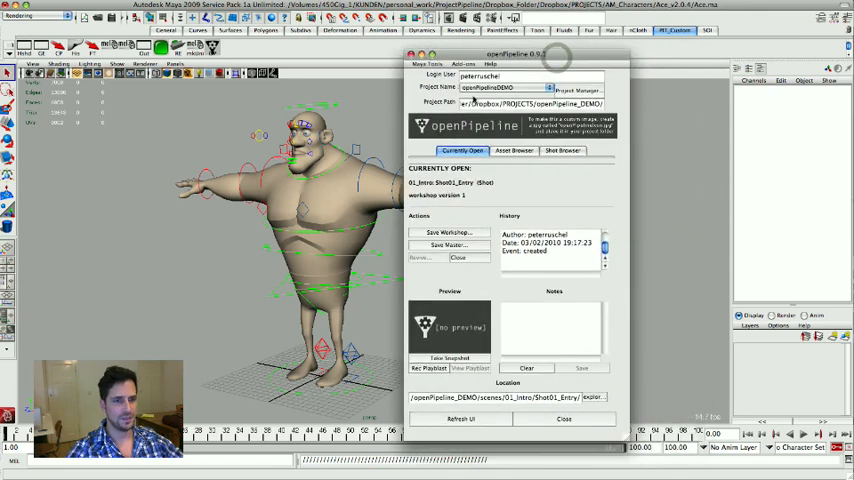
Begin a new Characters asset exporting the current scene, named ACE_v2.0.4.
click(514, 151)
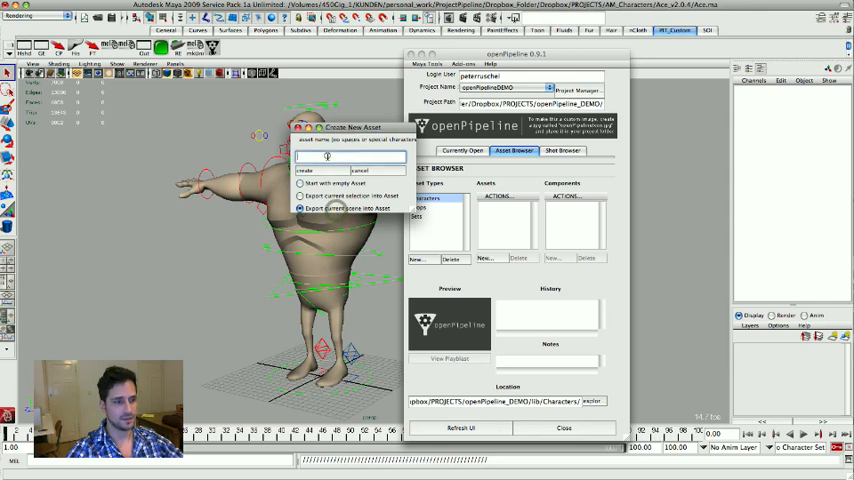
text(ACE)
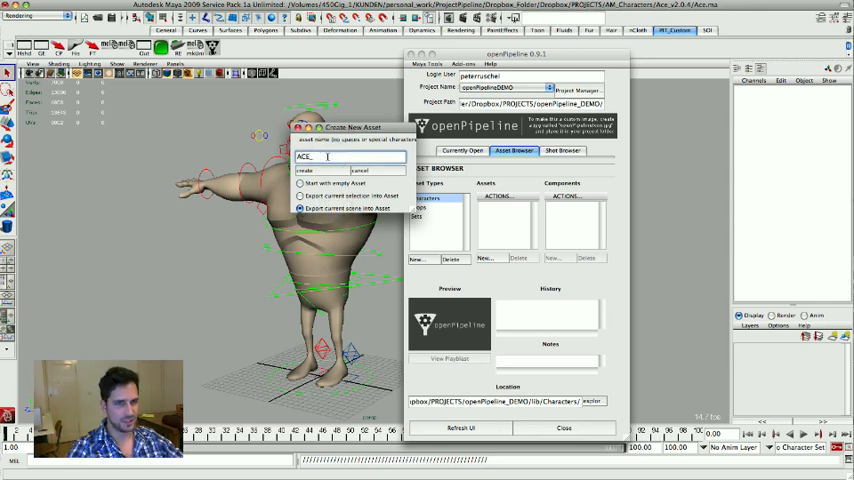
text(_v2.0.4)
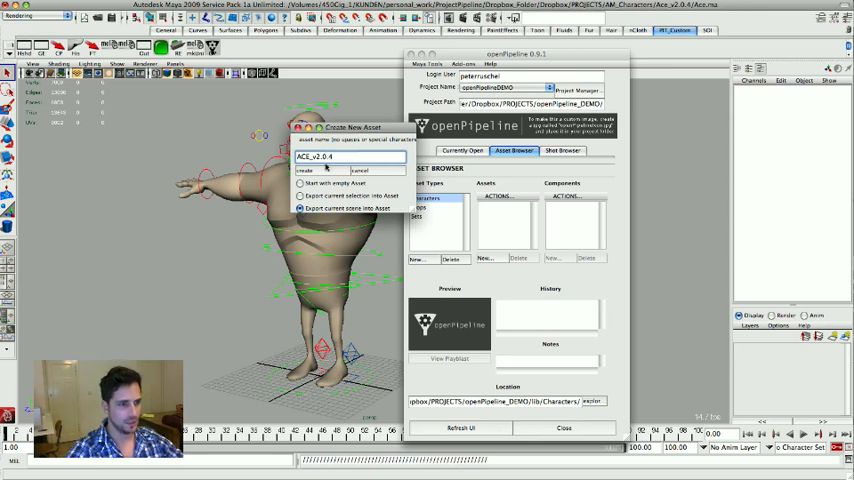
Create the asset after the invalid-name warning by renaming it ACE_v2_0_4.
click(306, 171)
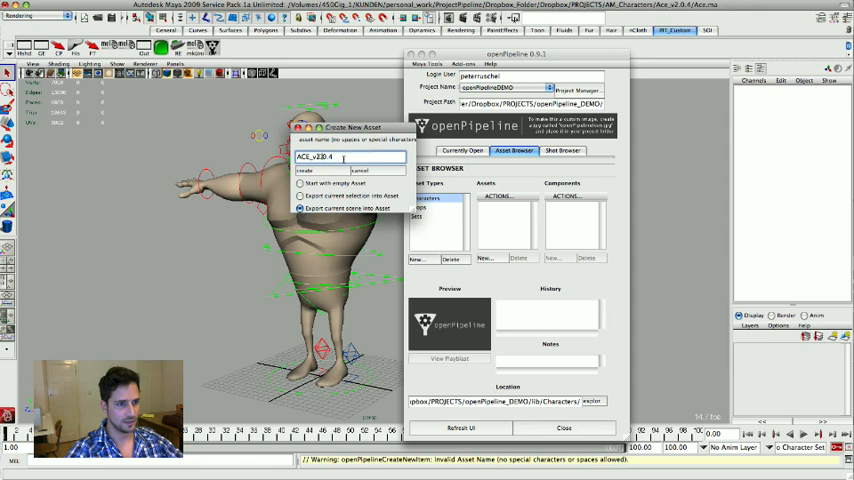
text(ACE_v2_0.4)
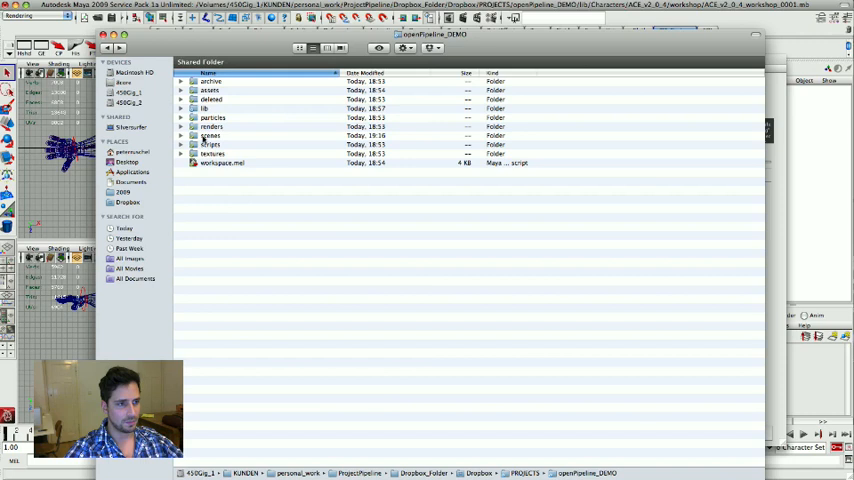
Expand lib and Characters in Finder and look inside the new ACE_v2_0_4 folder.
click(210, 108)
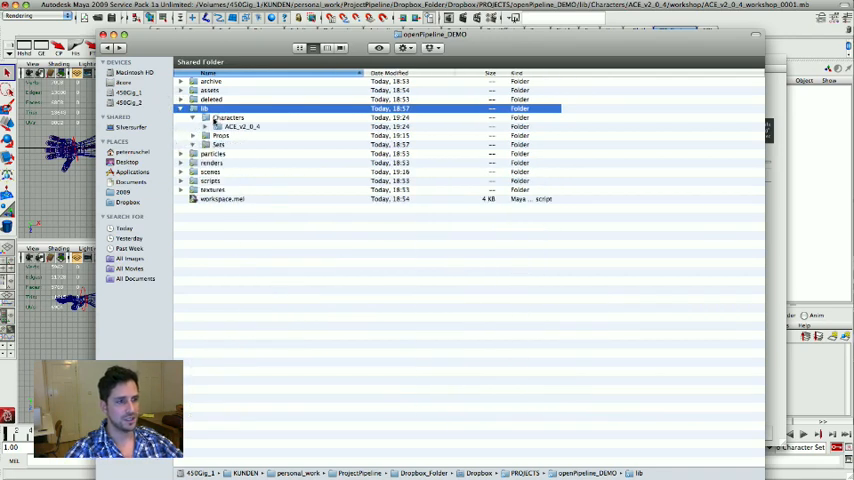
click(228, 118)
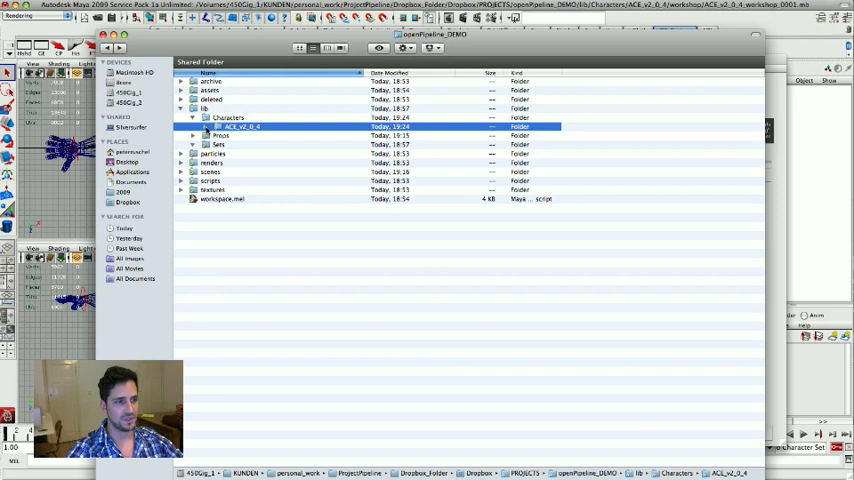
click(205, 126)
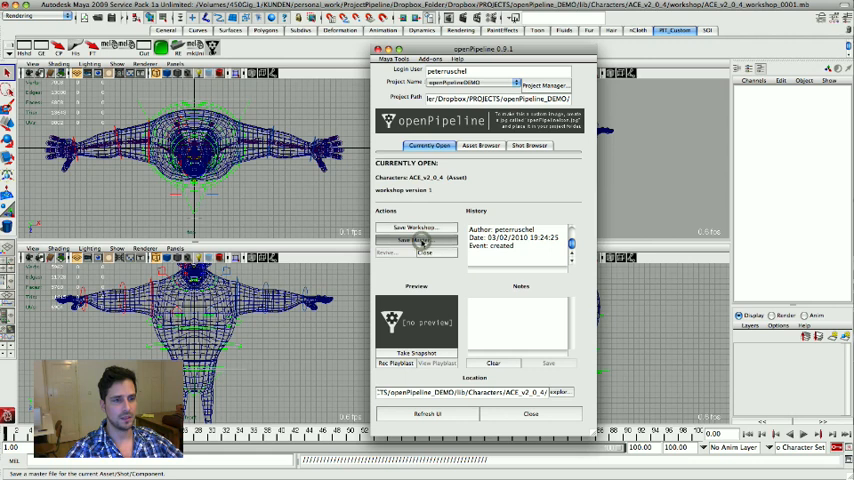
Start Save Master for ACE_v2_0_4, bringing up the Master File Switchboard.
click(416, 240)
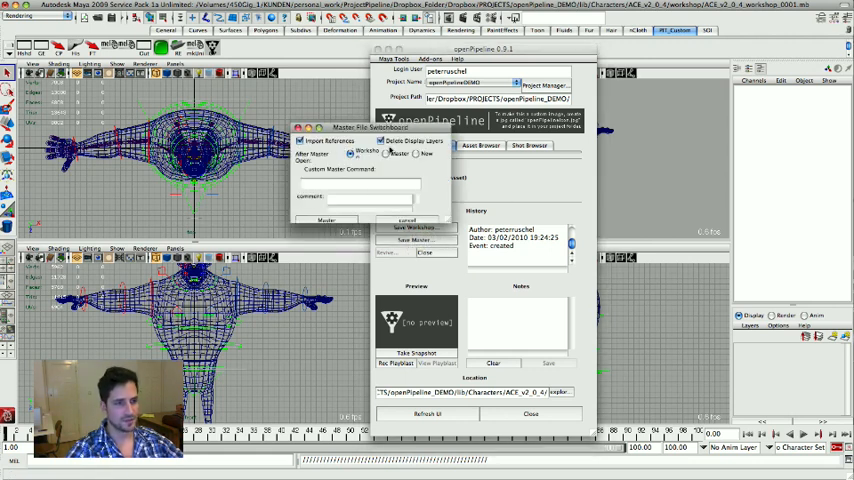
Master the ACE_v2_0_4 asset with a comment, leaving workshop version 0002, then move to shot browsing.
click(380, 140)
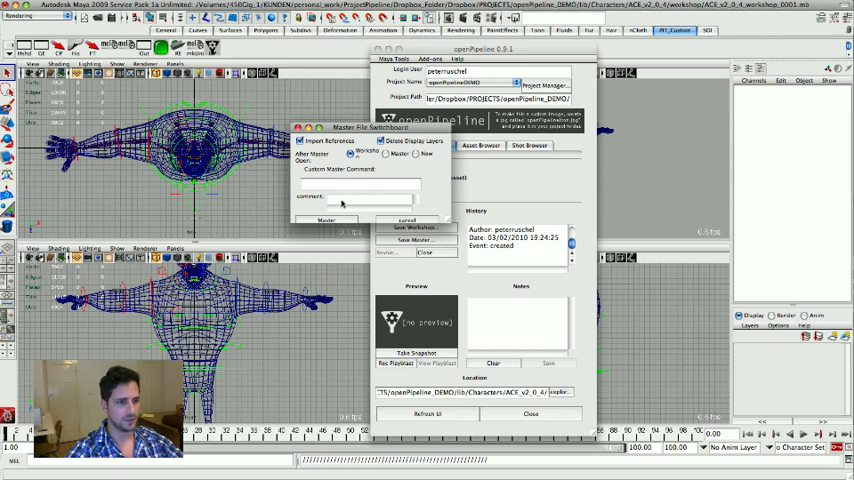
click(360, 202)
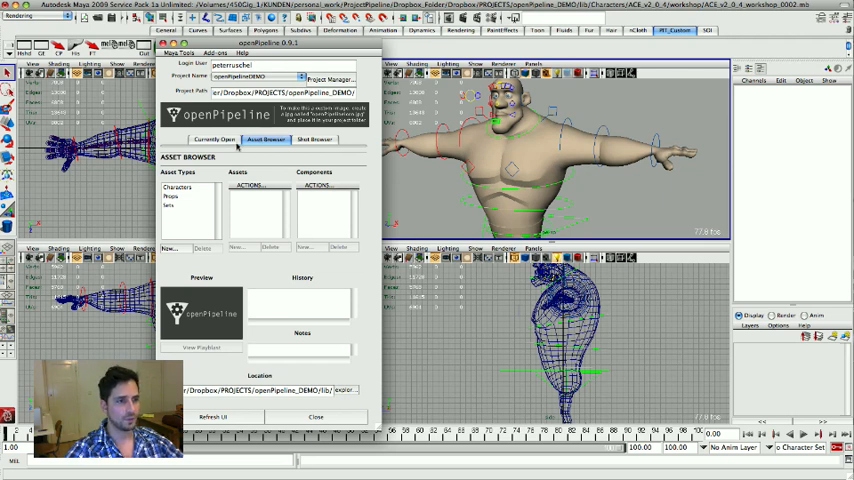
click(315, 139)
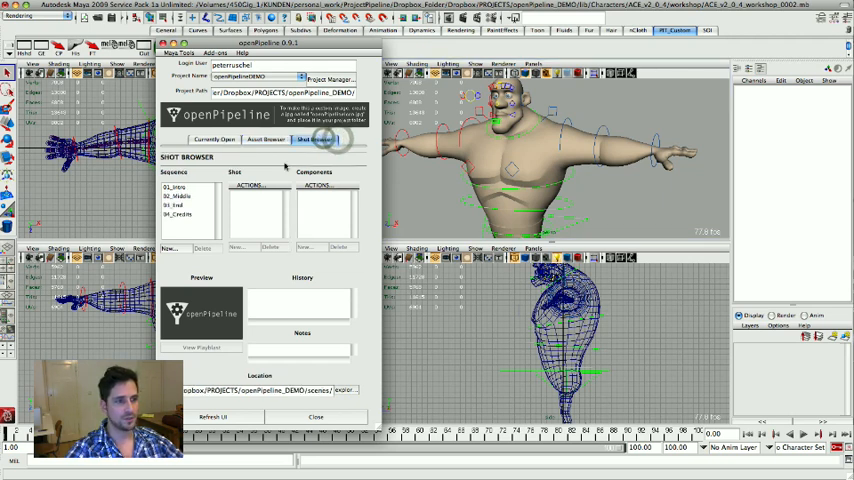
Load Shot01_Entry from the 01_Intro sequence, answering the save-workshop prompt.
click(177, 187)
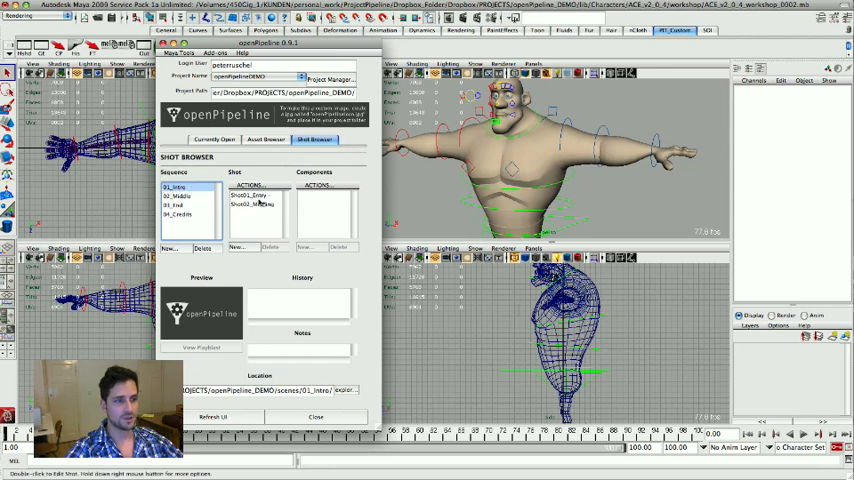
double_click(250, 195)
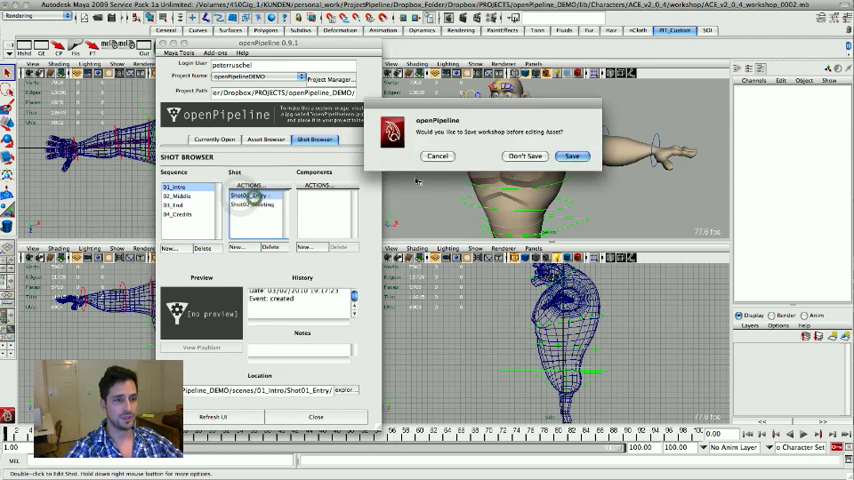
click(524, 156)
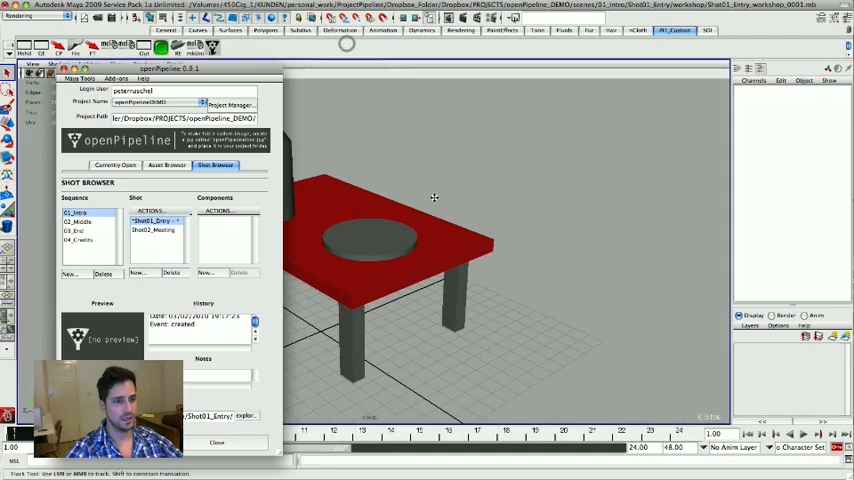
Reference the ACE_v2_0_4 master into the shot via Actions > Reference > Master.
click(166, 165)
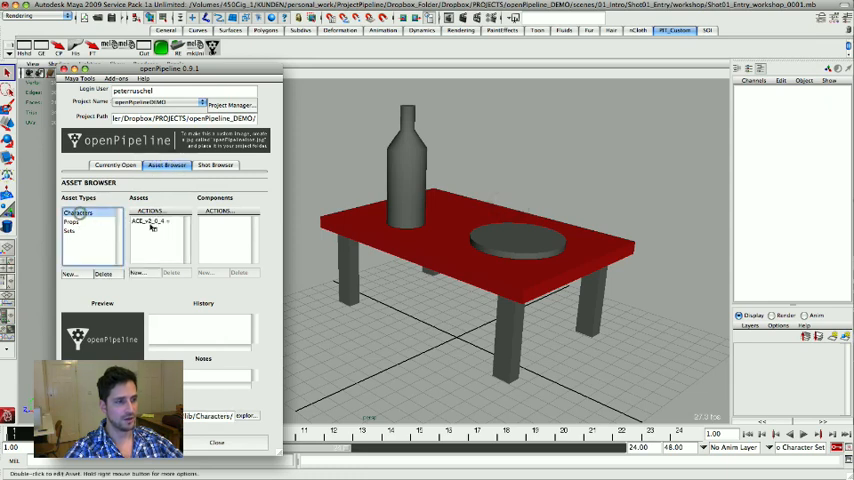
click(158, 230)
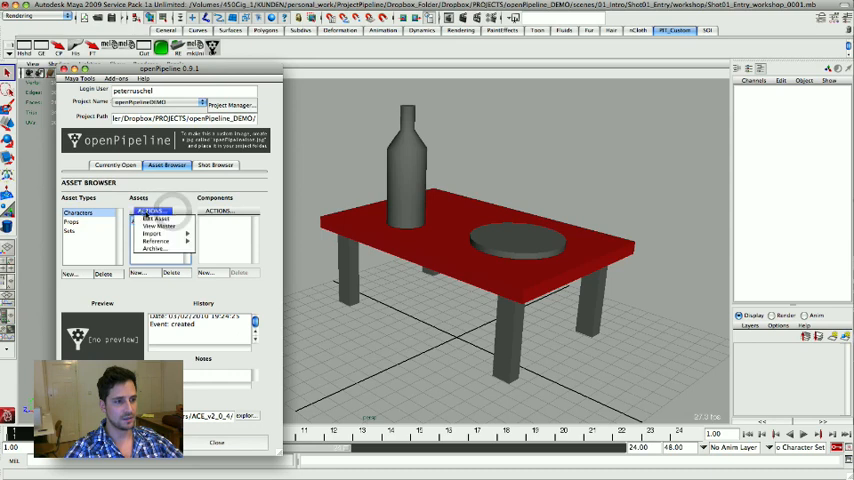
click(153, 233)
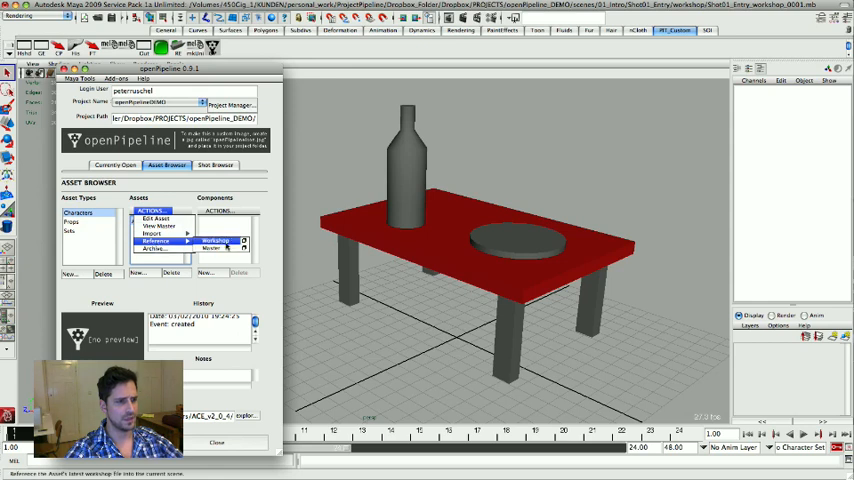
click(216, 240)
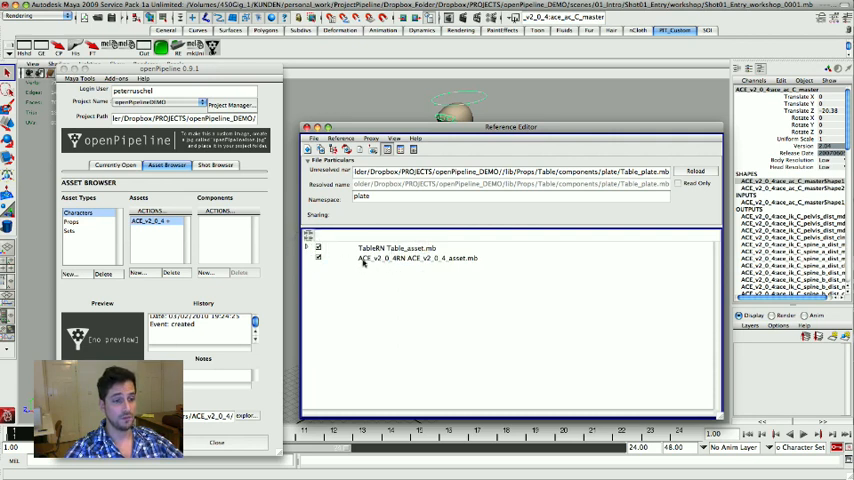
Inspect the ACE rig entry in the Reference Editor alongside the table reference.
click(418, 258)
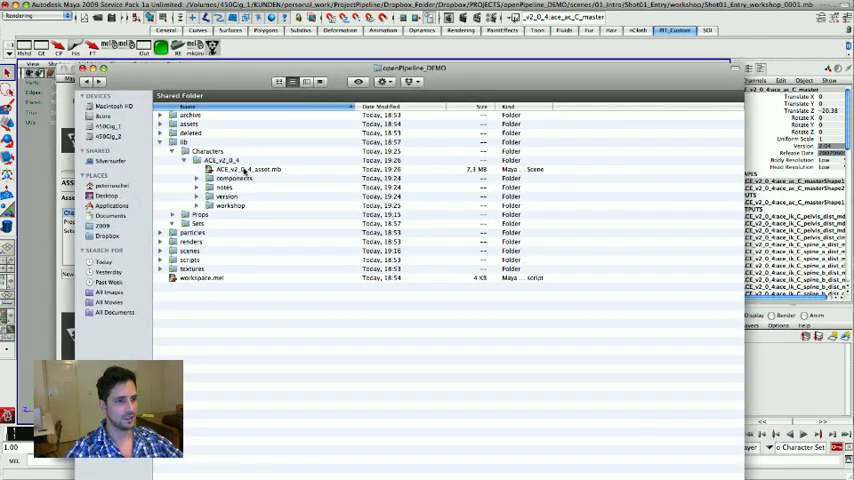
Select the ACE master asset file, collapse the lib folder and expand scenes.
click(250, 169)
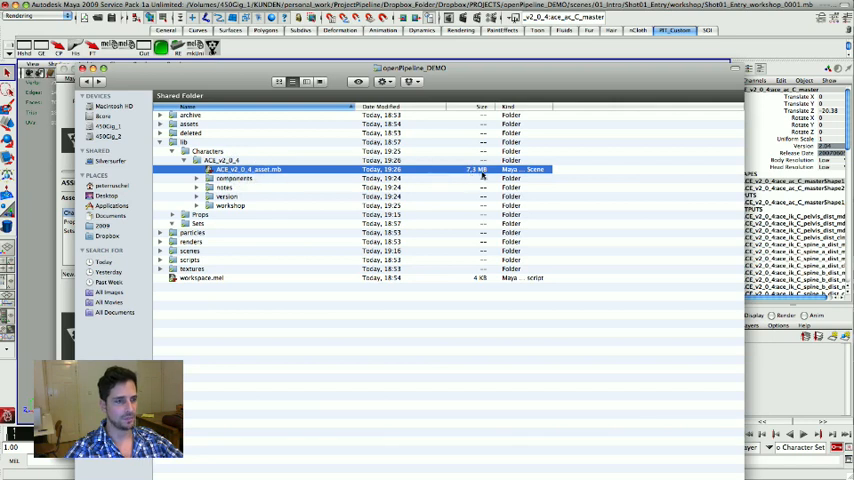
click(185, 160)
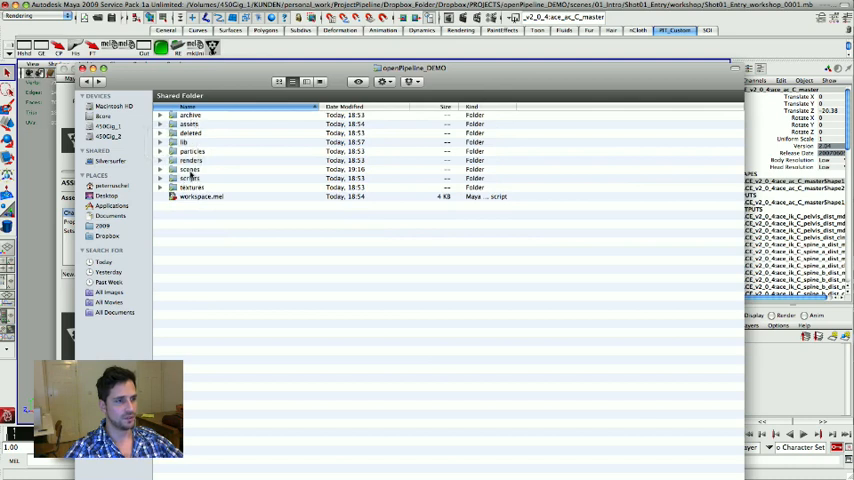
click(160, 169)
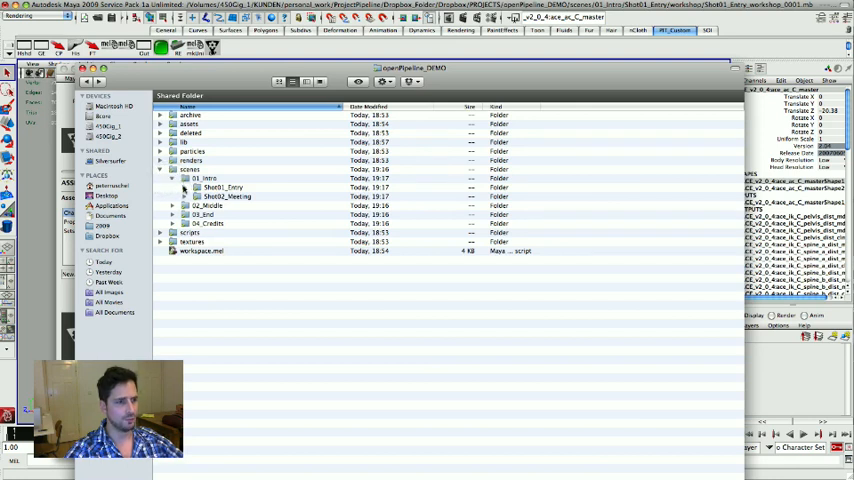
Expand 01_Intro down to Shot01_Entry and select the shot folder's contents.
click(184, 187)
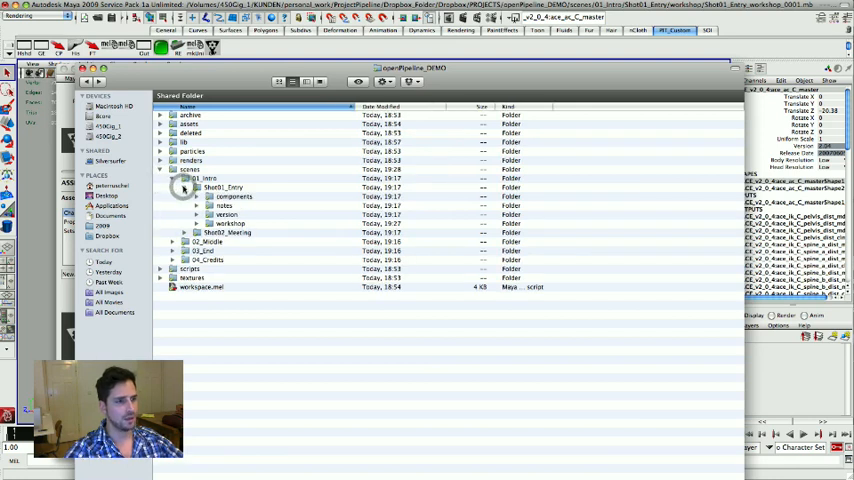
click(224, 188)
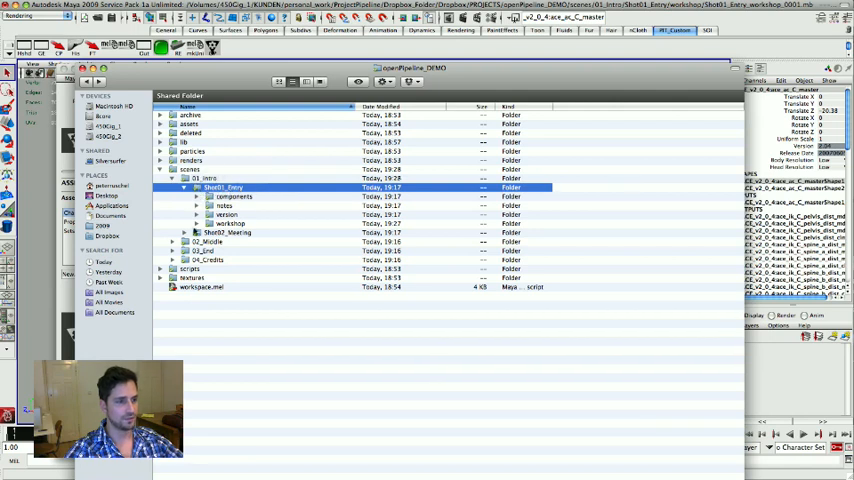
click(196, 223)
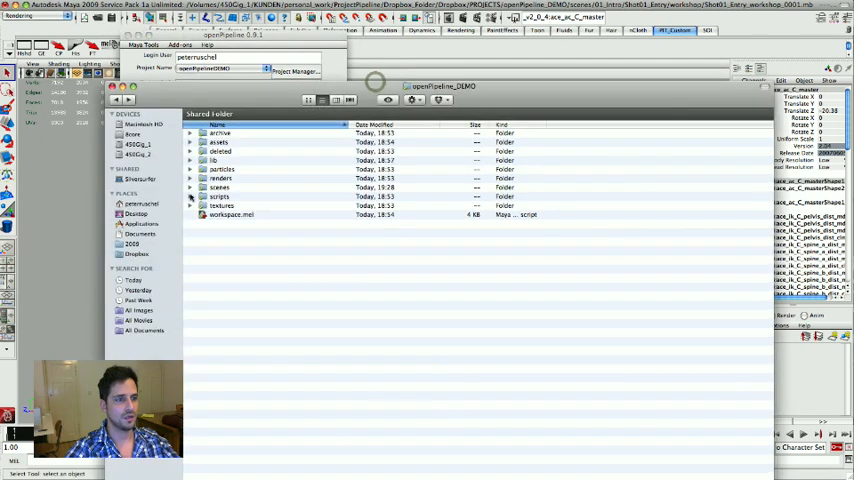
Close the openPipeline_DEMO Finder window to return to the Maya shot scene.
click(190, 187)
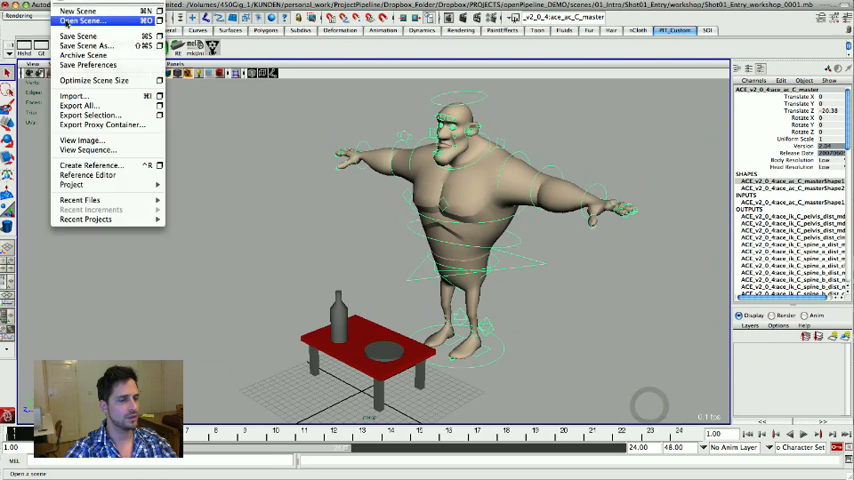
click(15, 18)
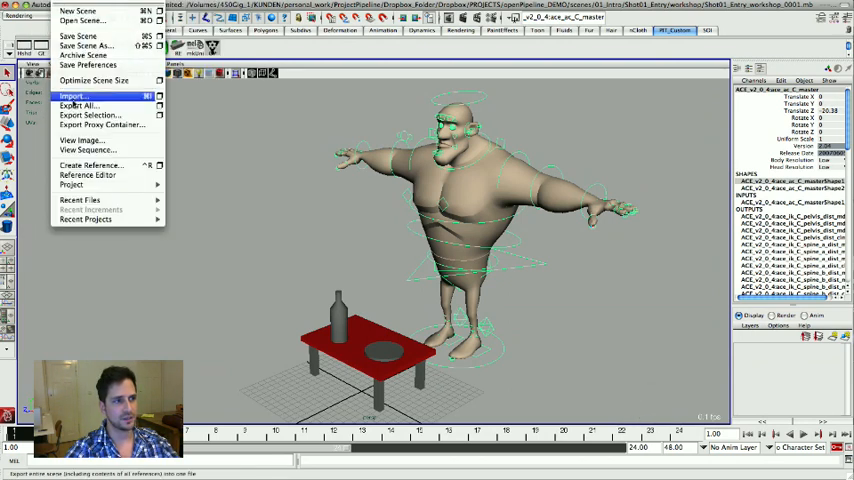
mouse_move(72, 185)
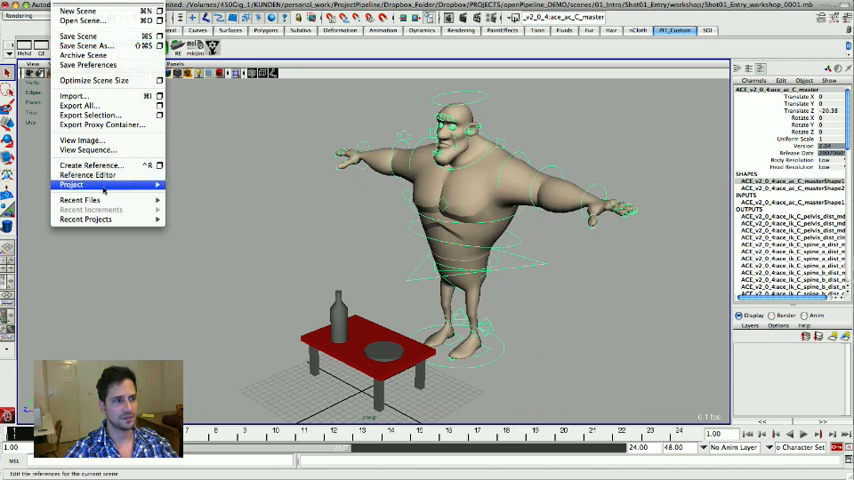